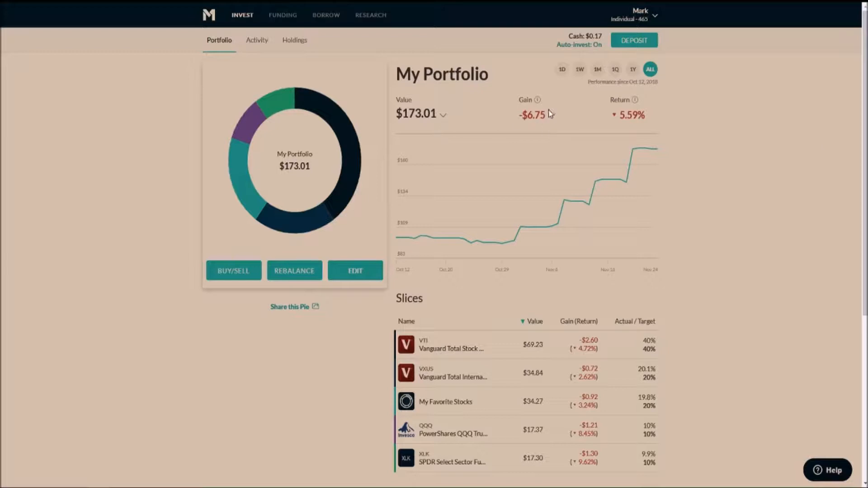
mouse_move(554, 120)
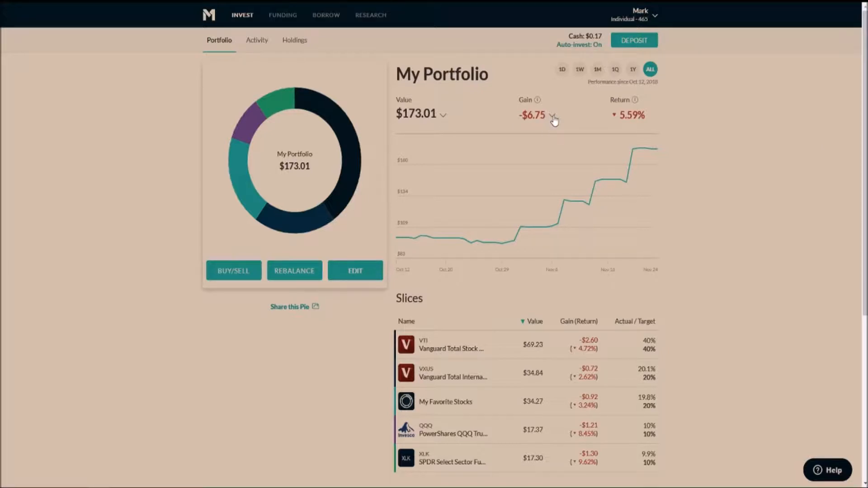
Step: Open the My Favorite Stocks sub-pie and scroll to its holdings, like Visa and McDonald's
left_click(554, 116)
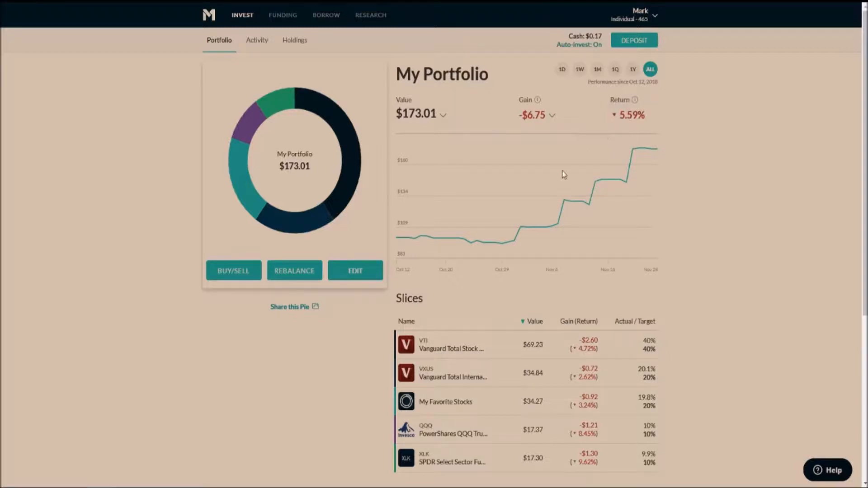
scroll("down", 3)
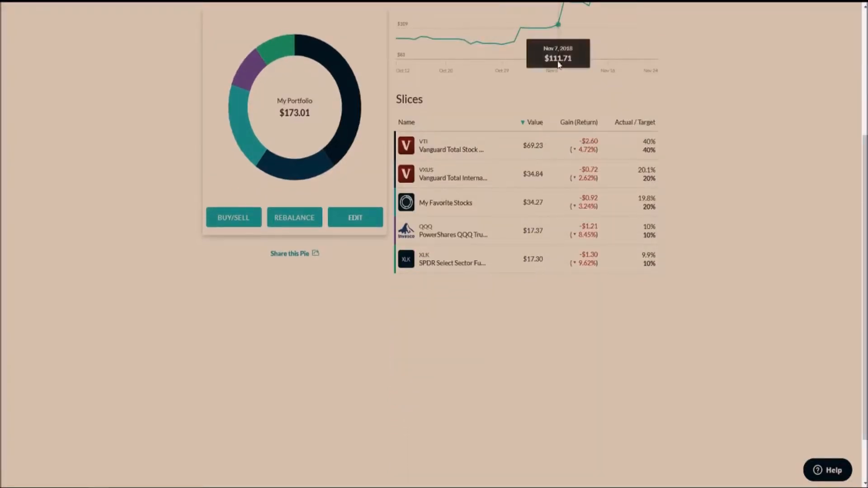
mouse_move(558, 122)
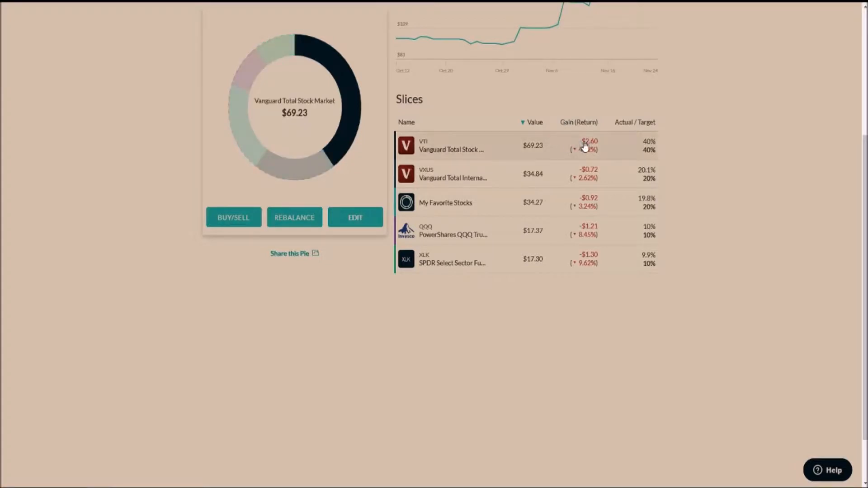
mouse_move(506, 146)
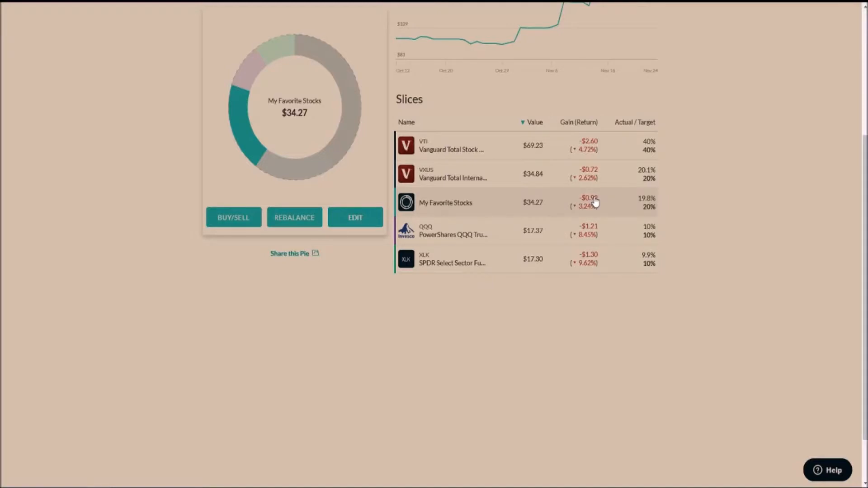
mouse_move(589, 239)
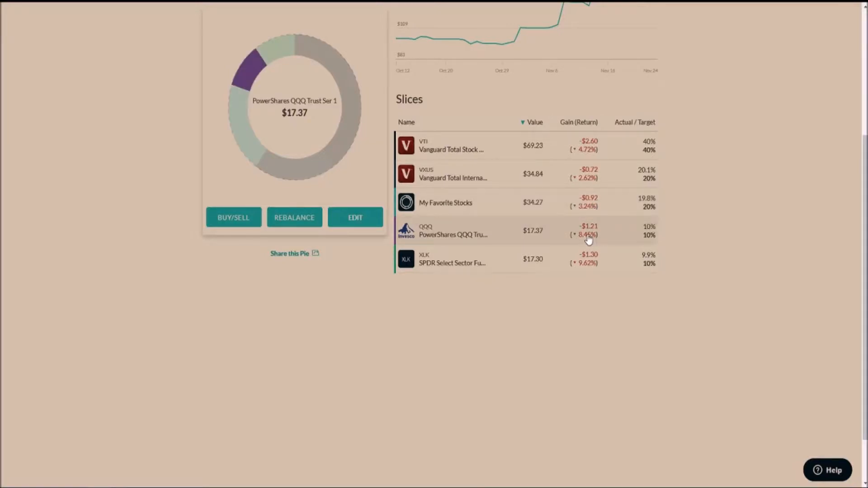
mouse_move(595, 259)
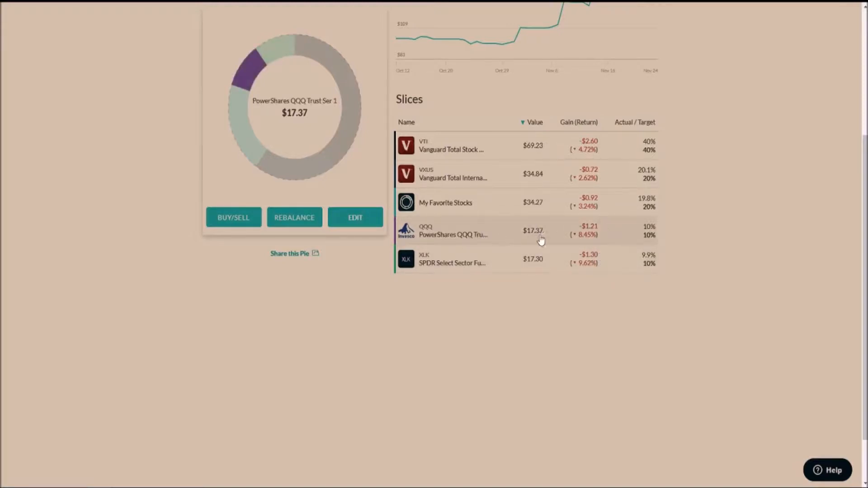
mouse_move(597, 240)
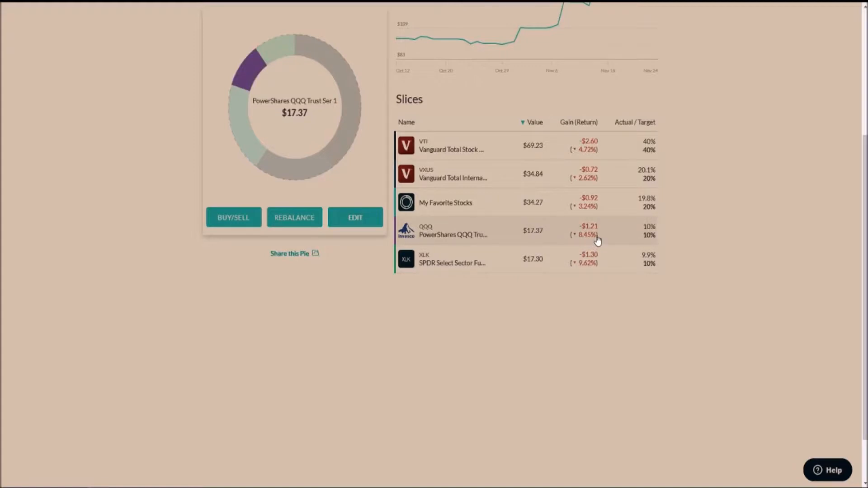
mouse_move(606, 253)
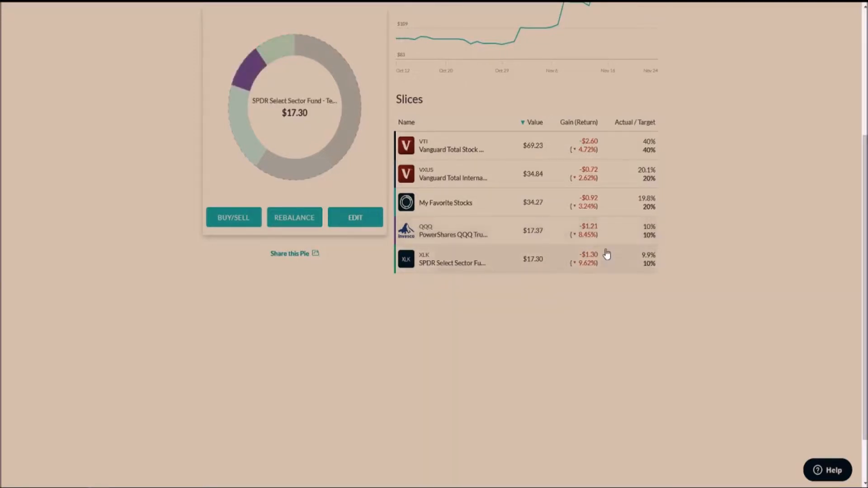
mouse_move(598, 211)
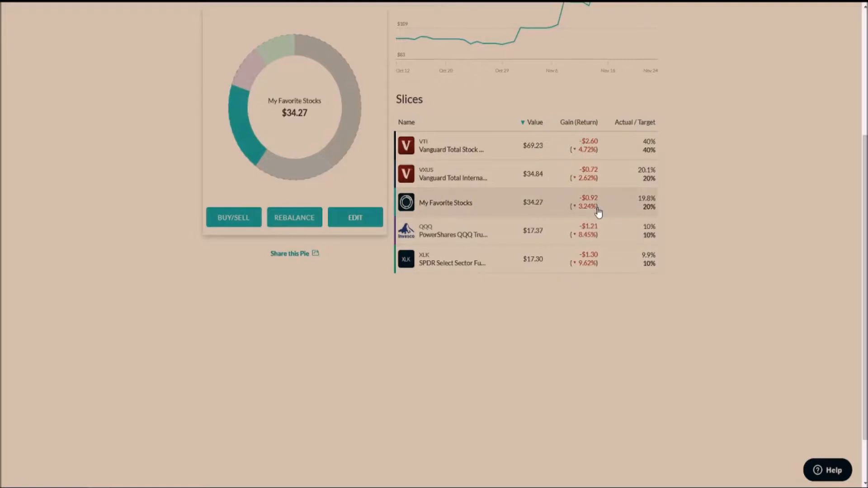
left_click(446, 203)
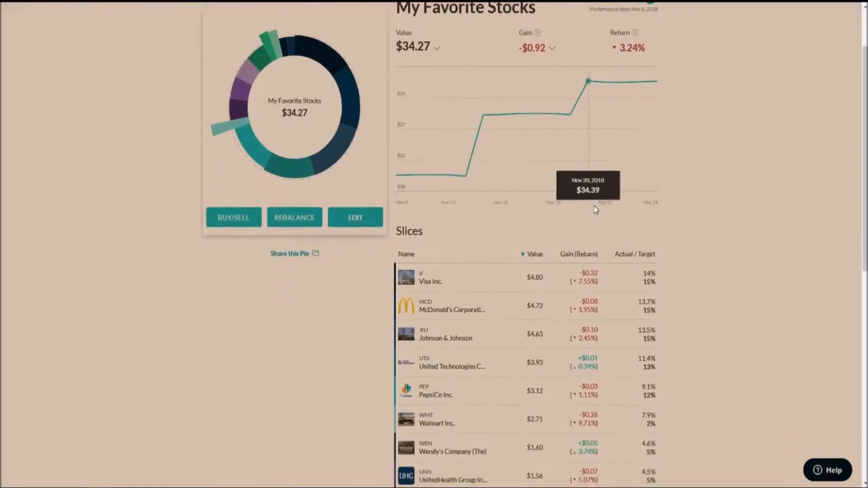
scroll("down", 3)
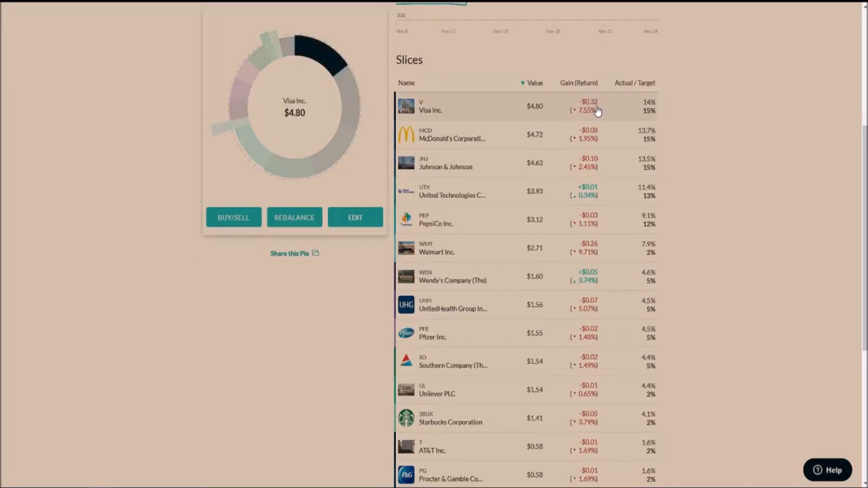
mouse_move(610, 119)
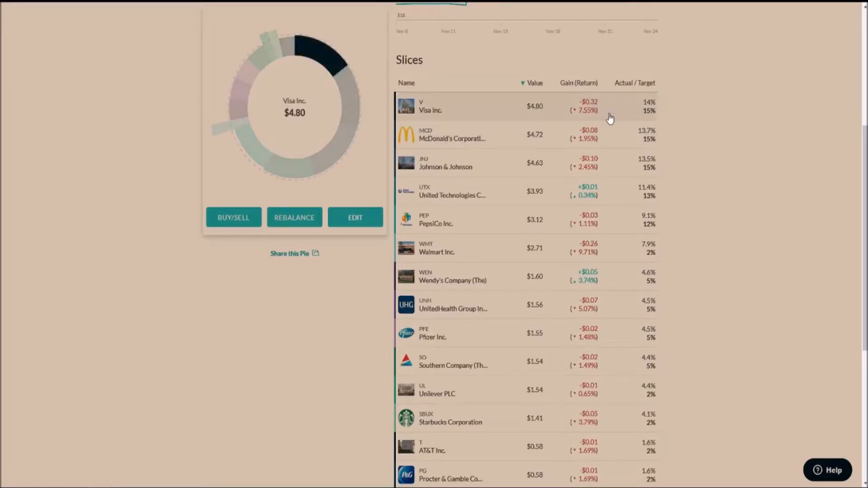
mouse_move(606, 141)
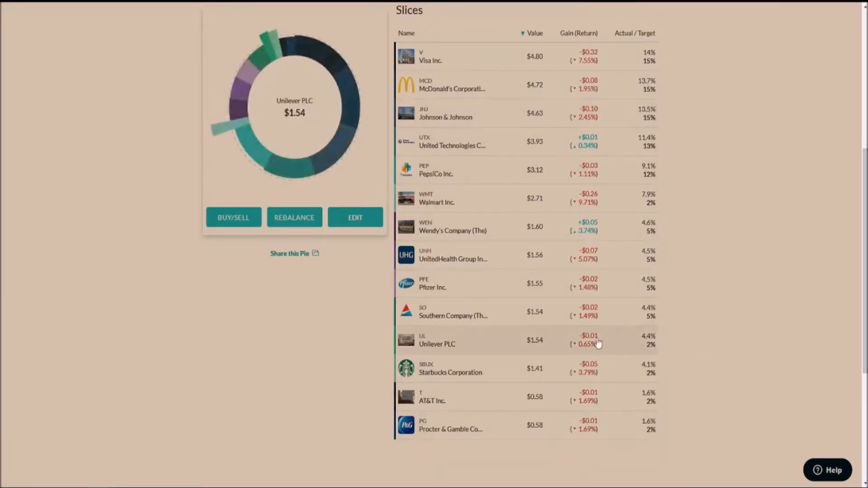
mouse_move(605, 145)
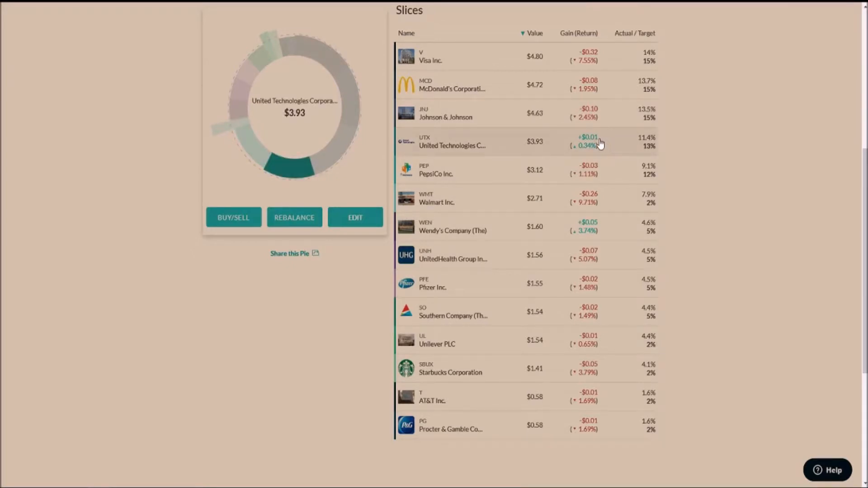
mouse_move(609, 149)
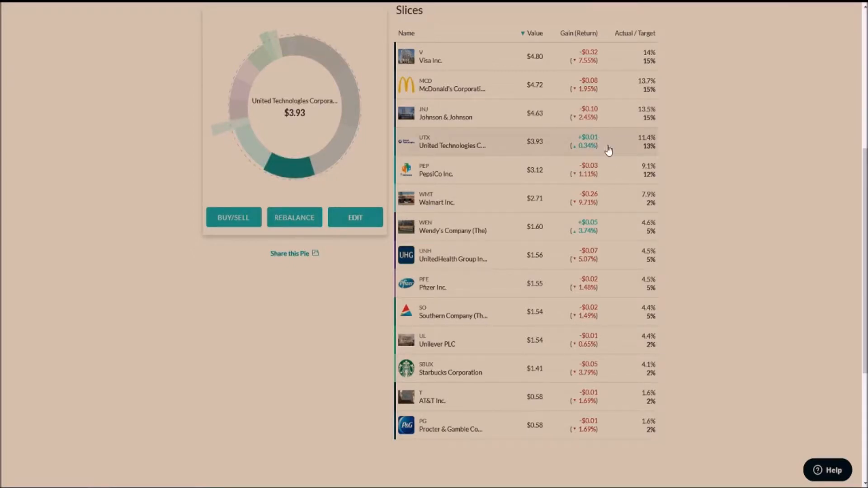
mouse_move(592, 233)
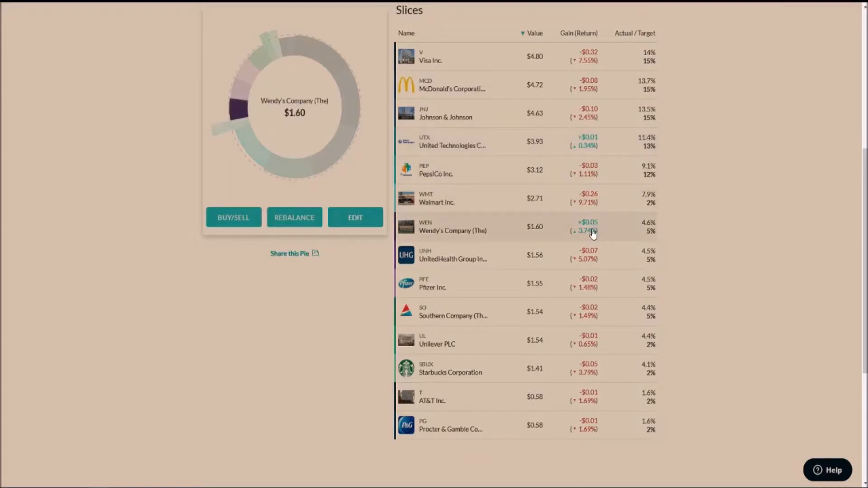
mouse_move(608, 236)
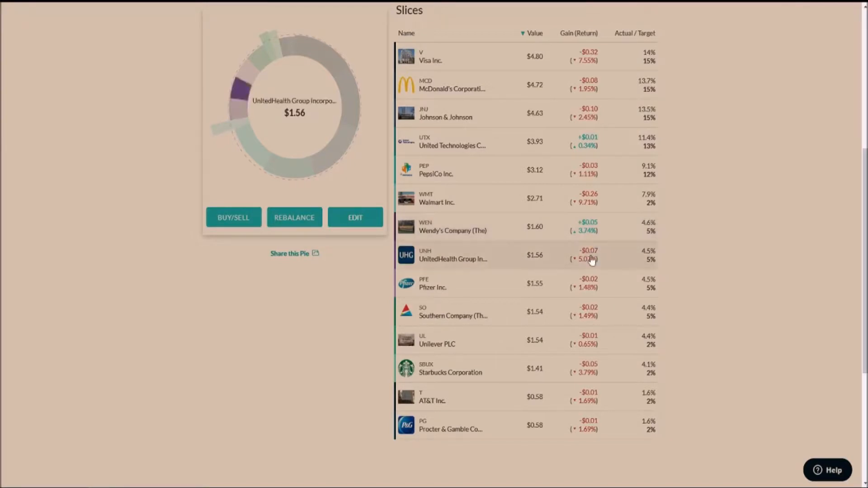
mouse_move(615, 303)
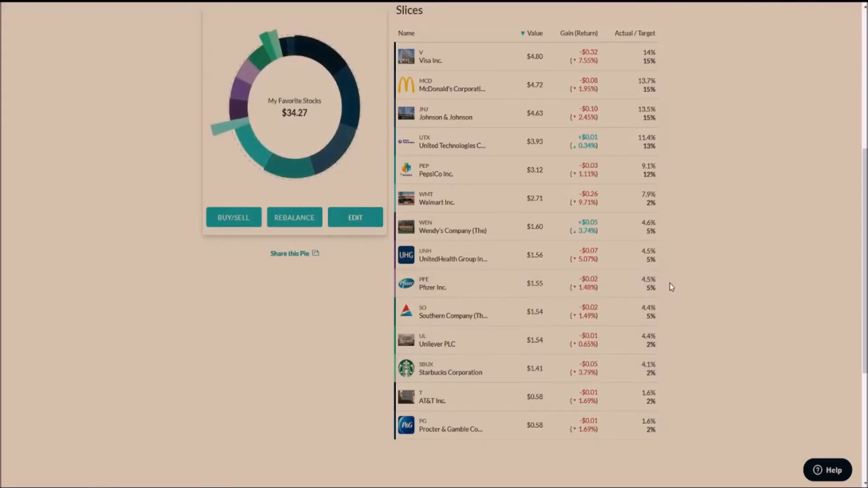
scroll("down", 3)
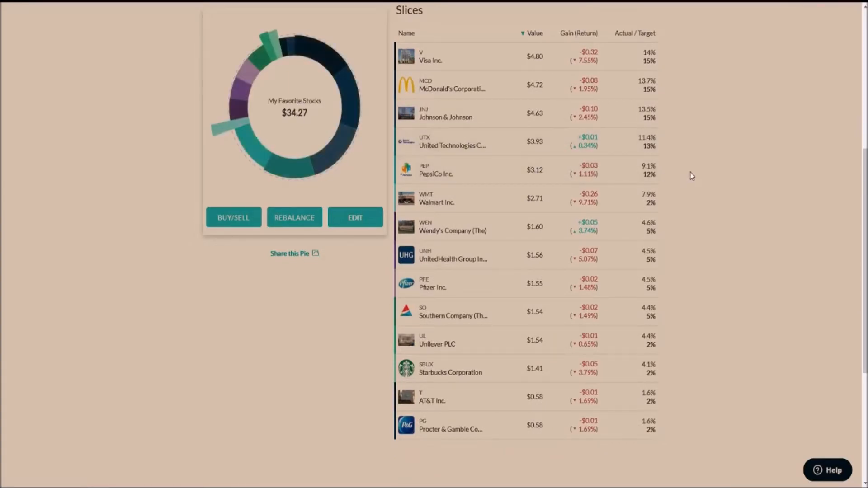
mouse_move(686, 181)
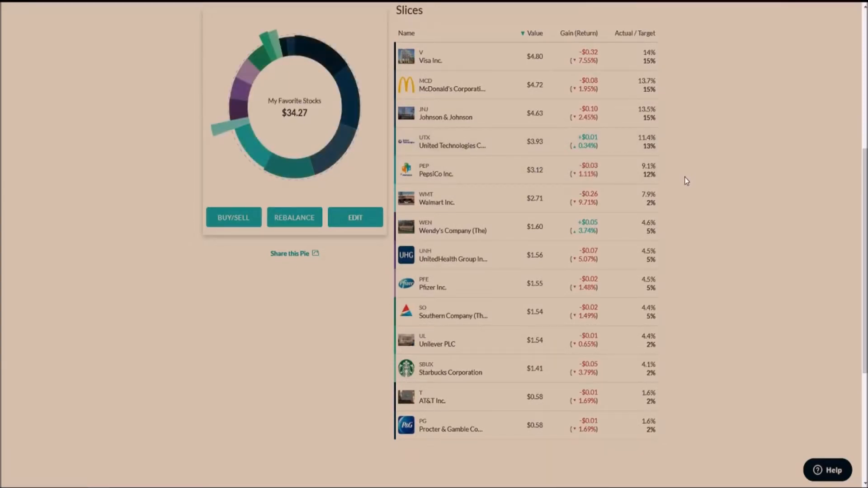
mouse_move(657, 205)
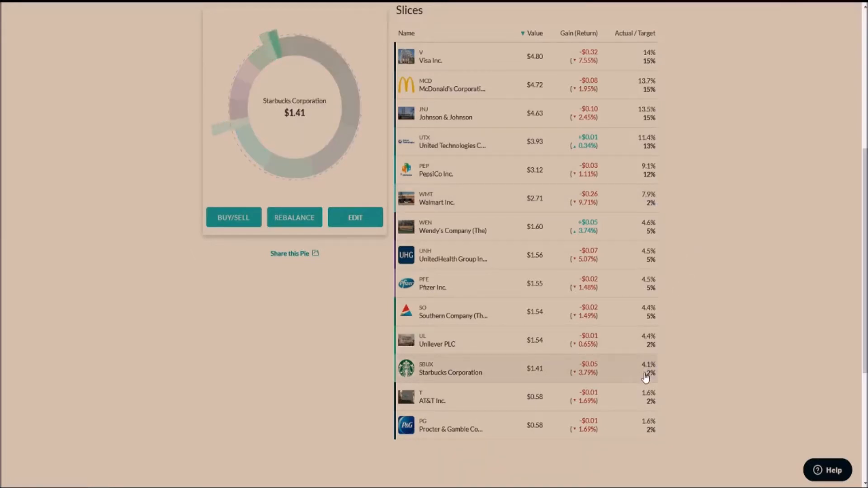
mouse_move(651, 407)
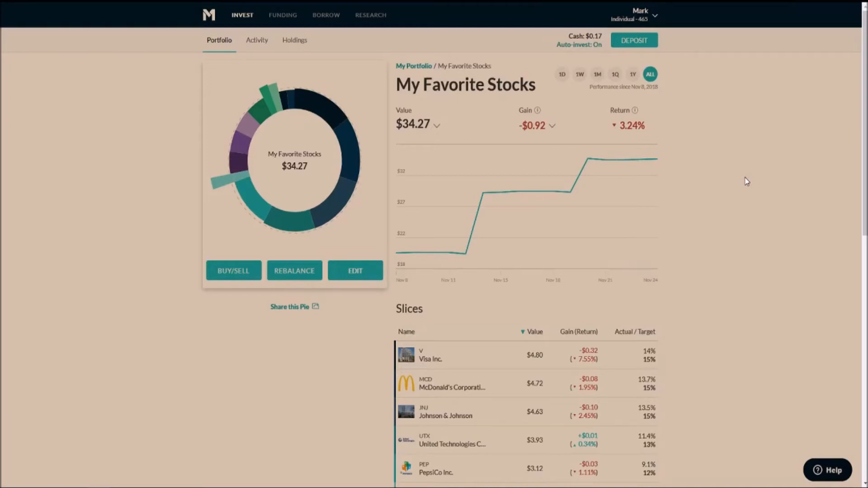
Step: Go back to the top-level My Portfolio view, worth $173.01 across five slices
left_click(414, 66)
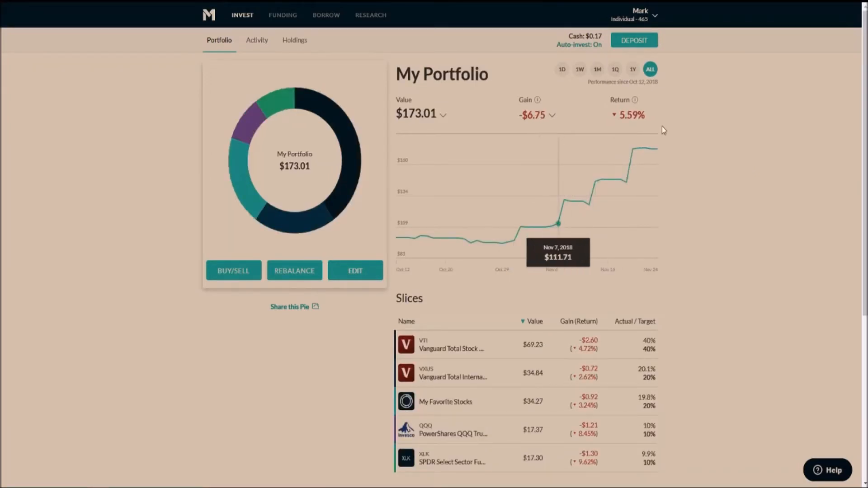
mouse_move(697, 137)
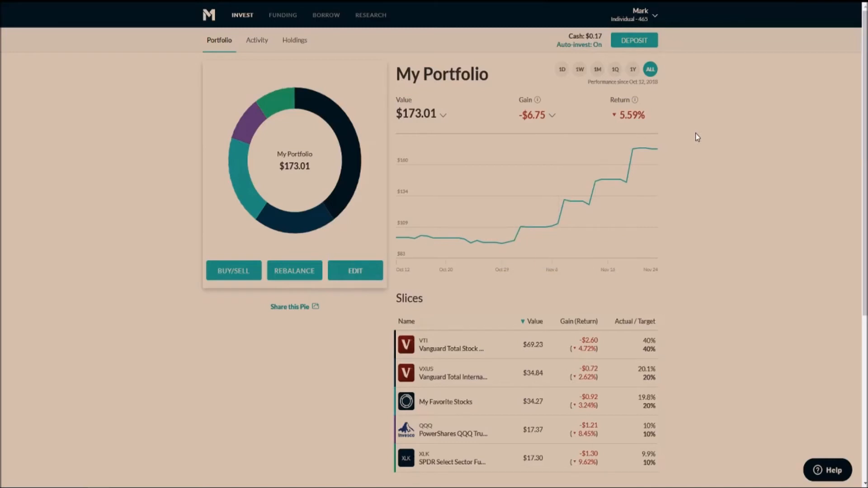
mouse_move(666, 115)
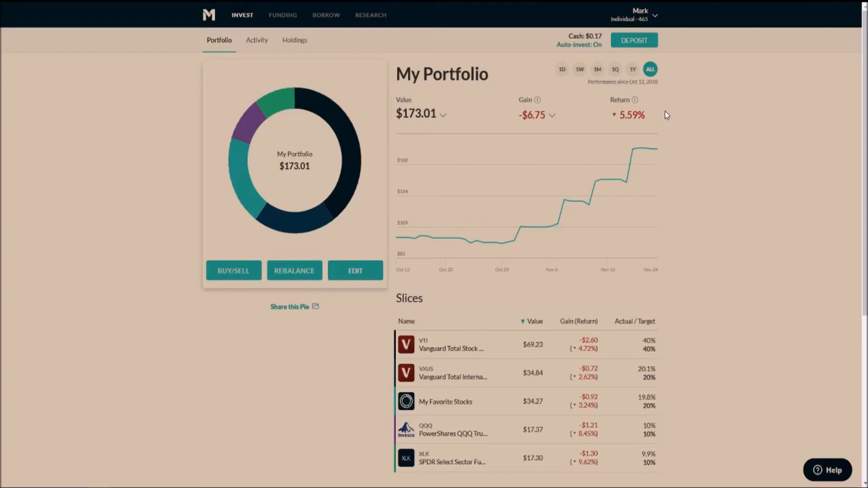
mouse_move(656, 148)
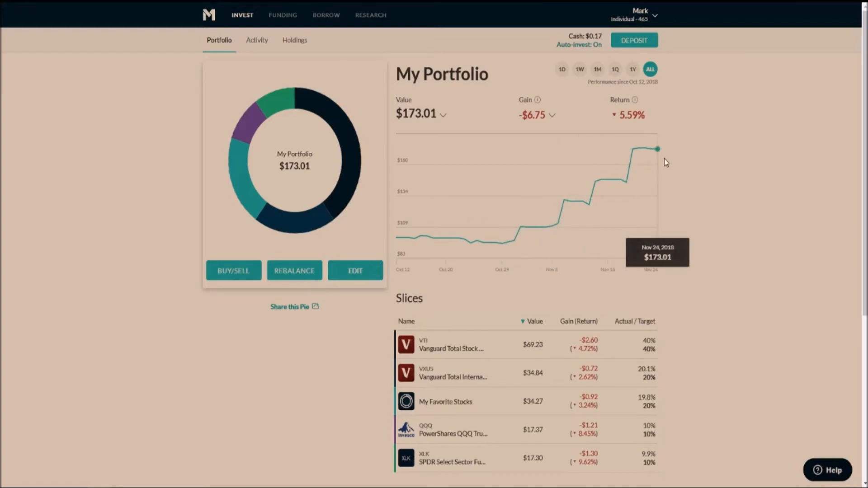
mouse_move(800, 125)
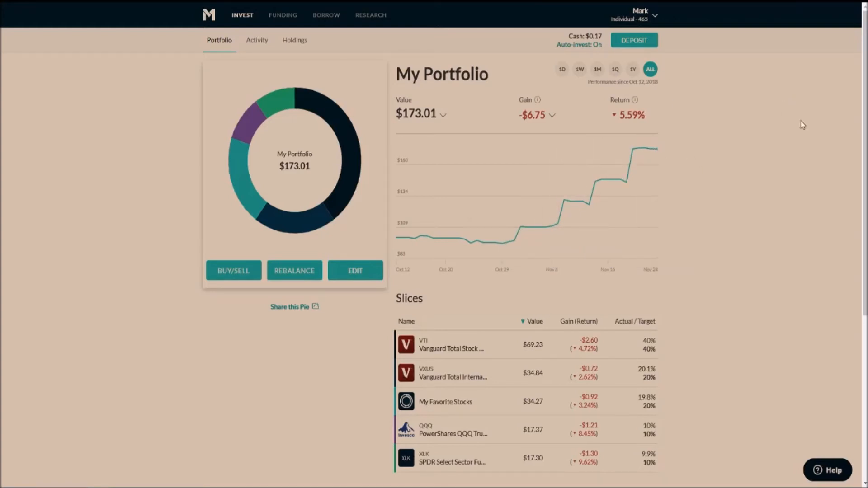
mouse_move(762, 172)
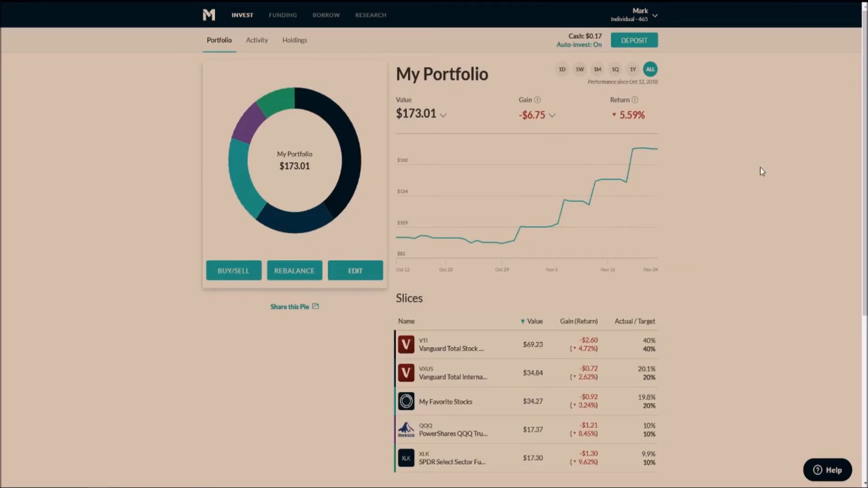